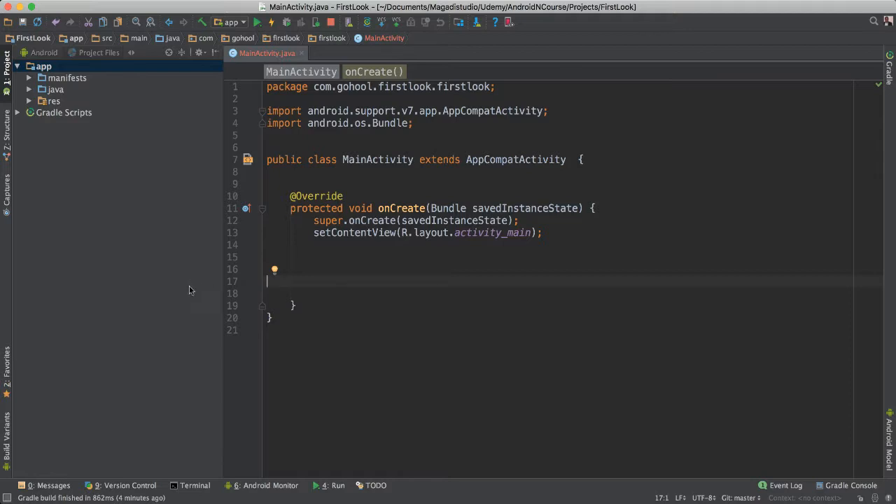
mouse_move(222, 307)
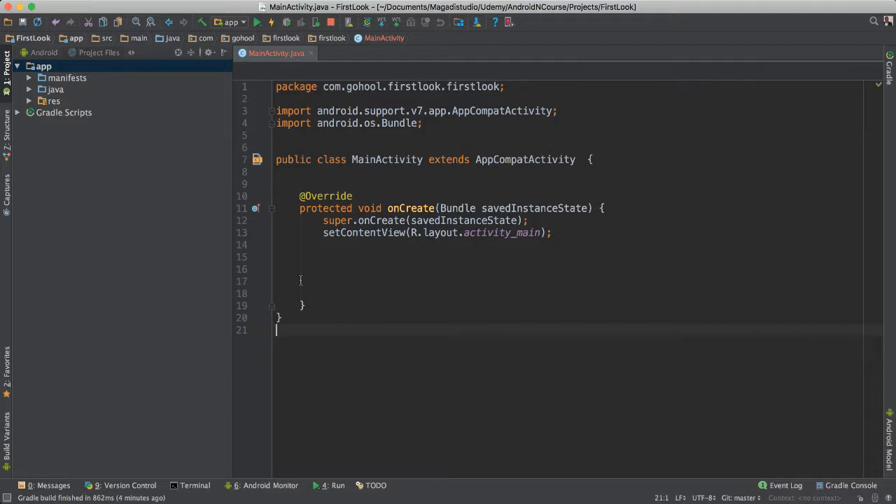
mouse_move(570, 257)
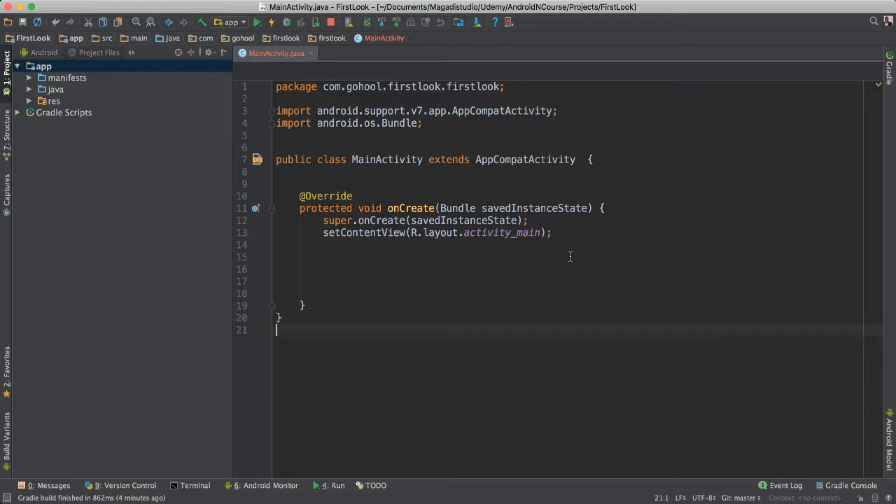
mouse_move(446, 248)
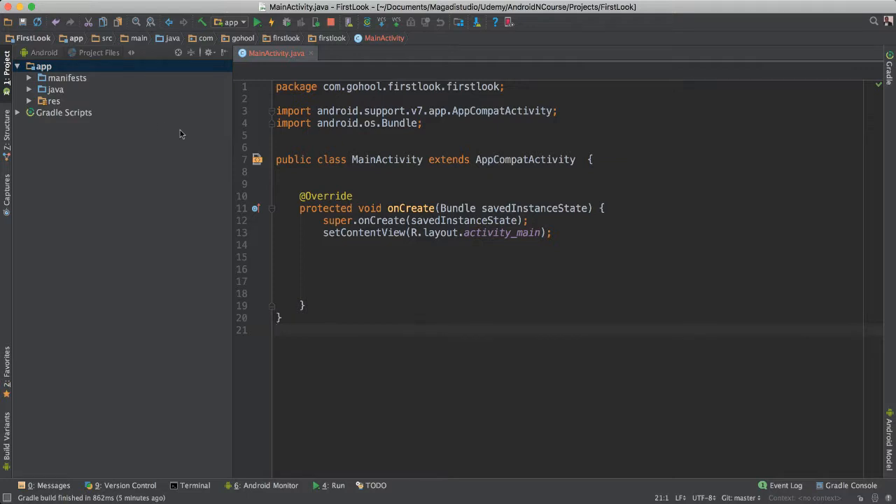
Step: Save all FirstLook project files and apply changes to trigger a fresh Gradle build
click(23, 22)
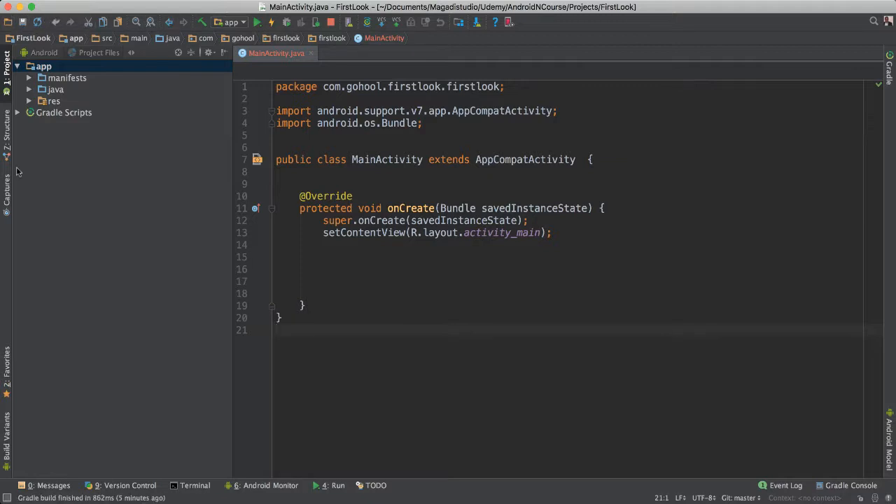
click(24, 22)
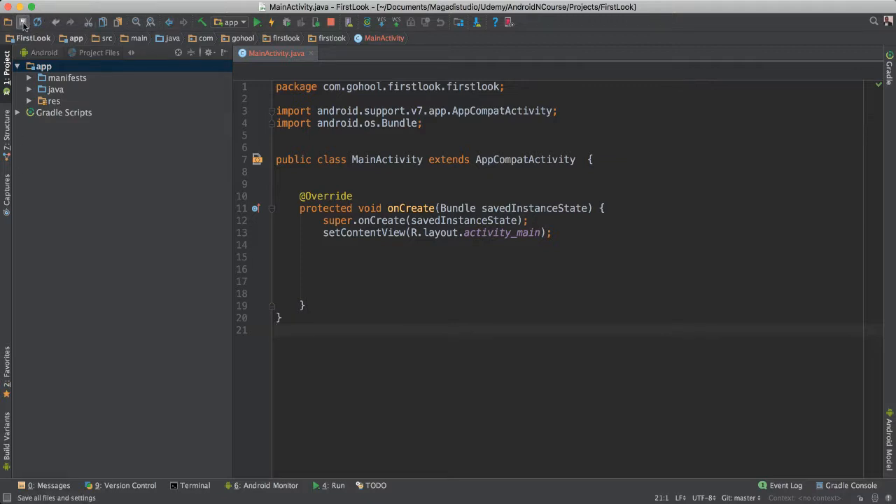
mouse_move(23, 22)
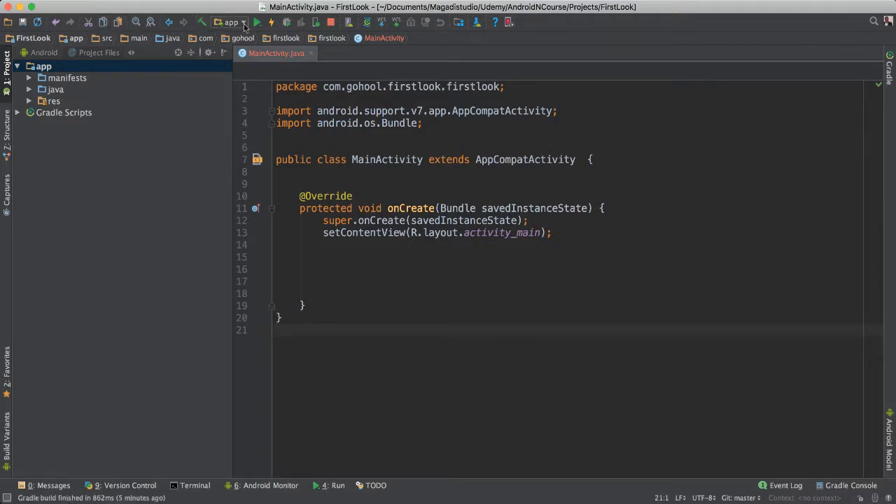
mouse_move(251, 110)
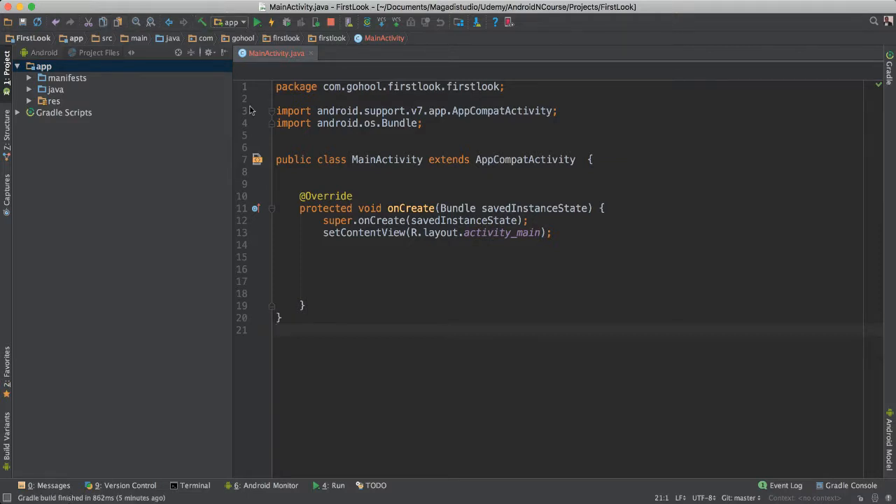
click(257, 22)
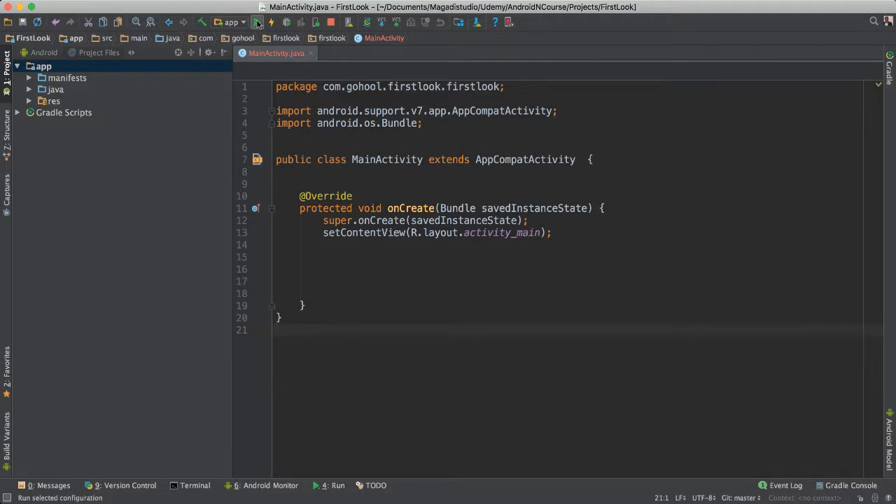
mouse_move(257, 22)
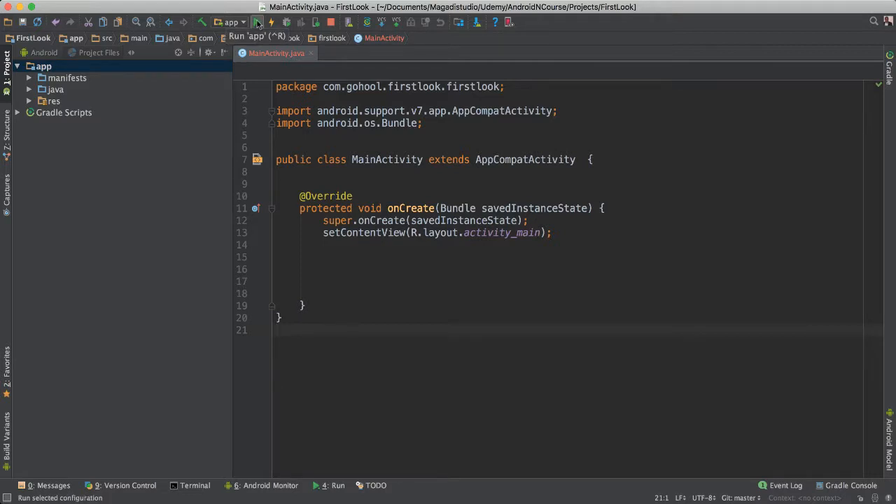
click(257, 22)
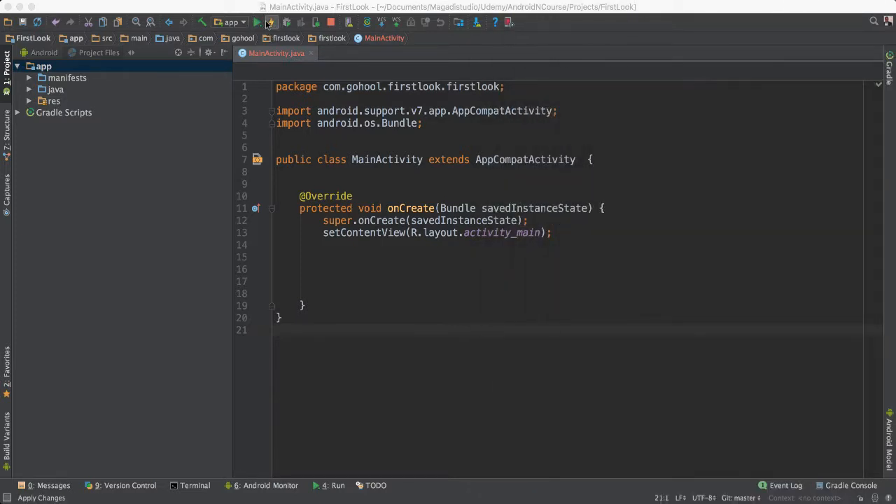
mouse_move(270, 22)
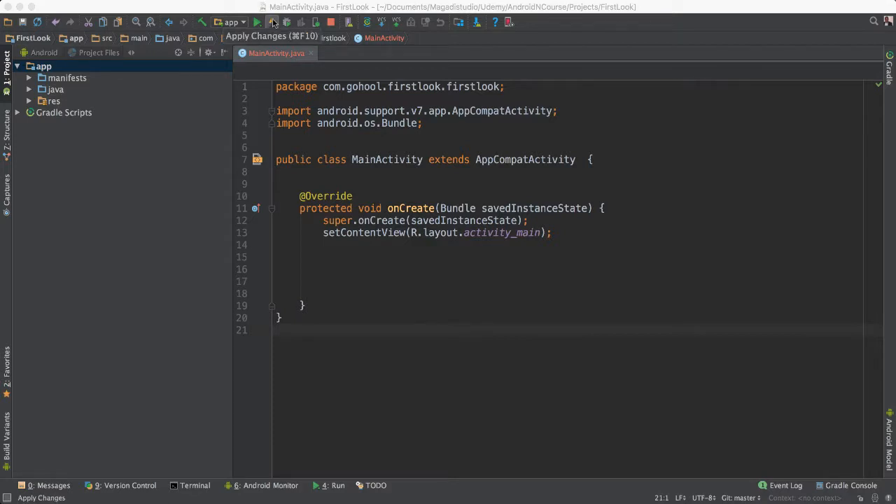
click(271, 22)
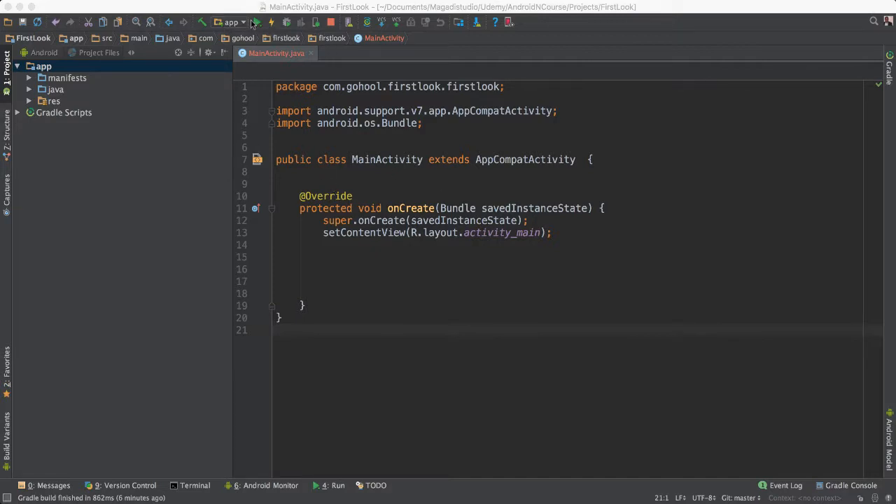
mouse_move(431, 208)
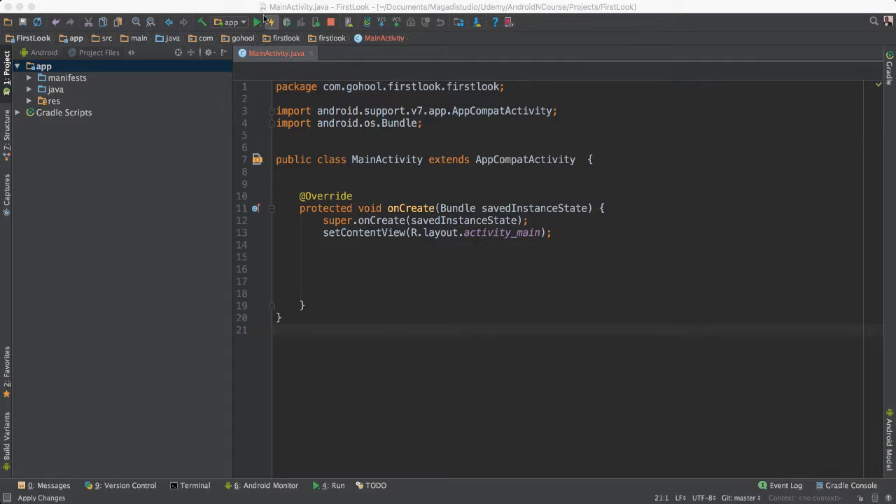
mouse_move(257, 22)
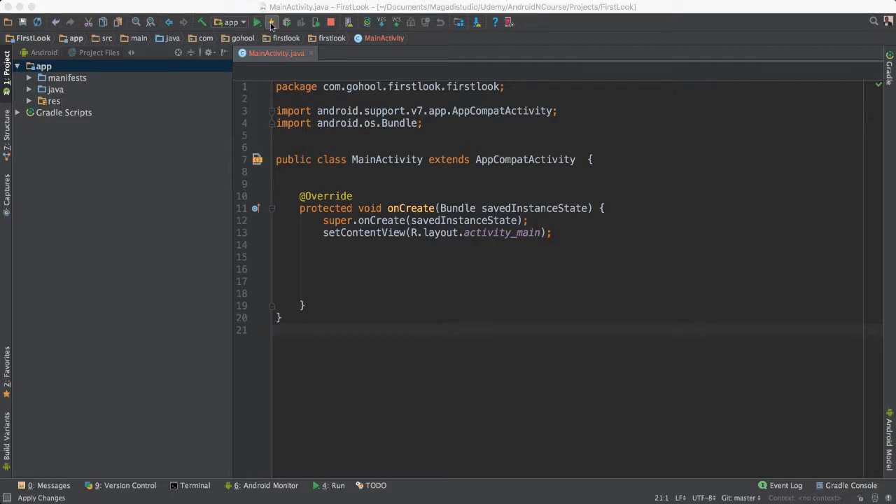
click(272, 22)
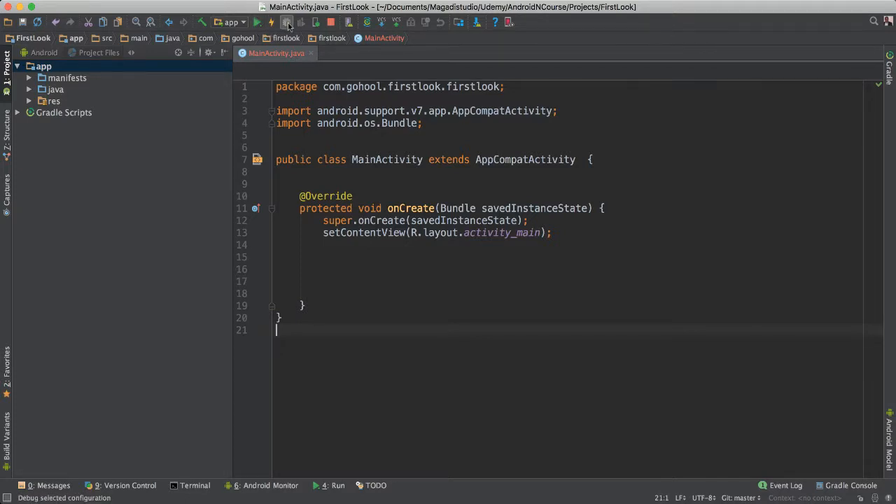
mouse_move(287, 21)
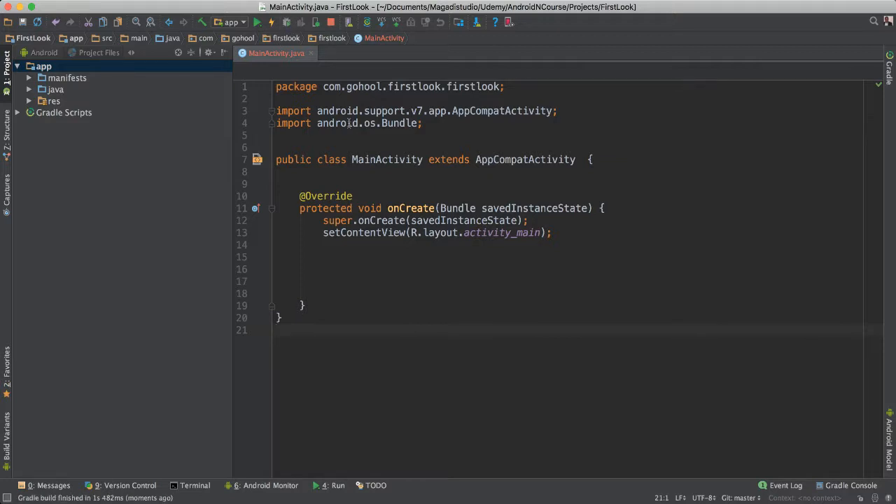
click(330, 22)
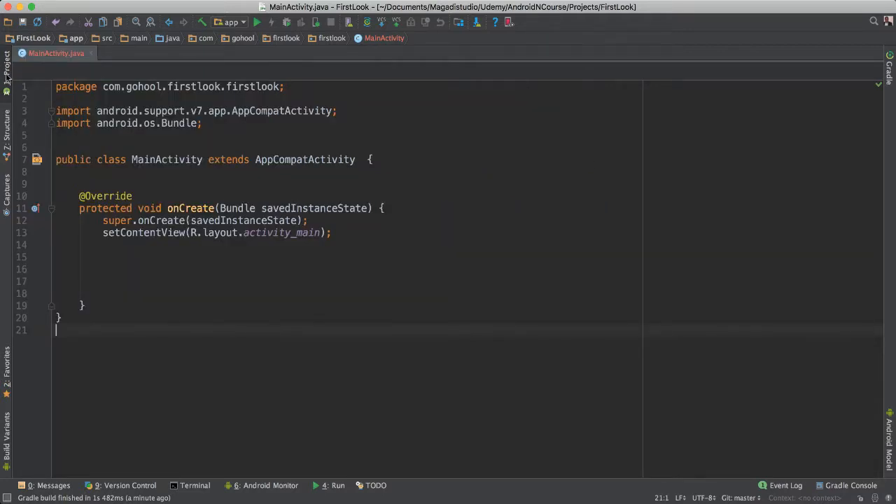
click(8, 67)
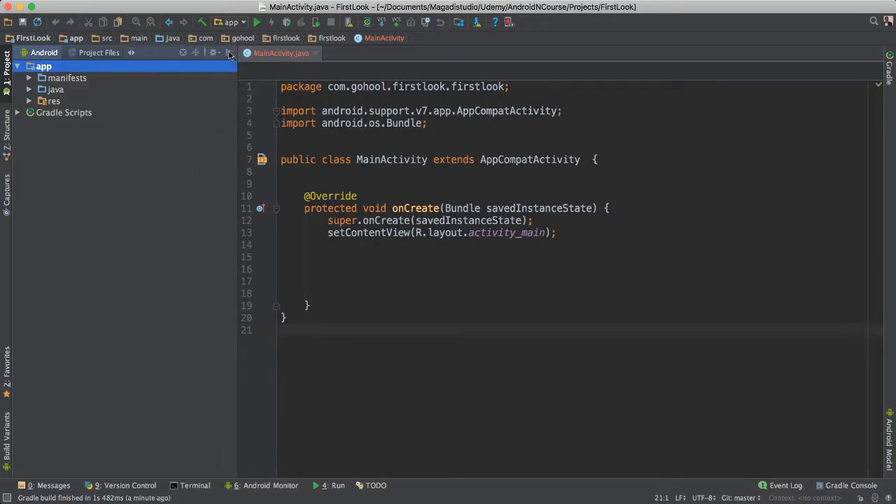
mouse_move(231, 53)
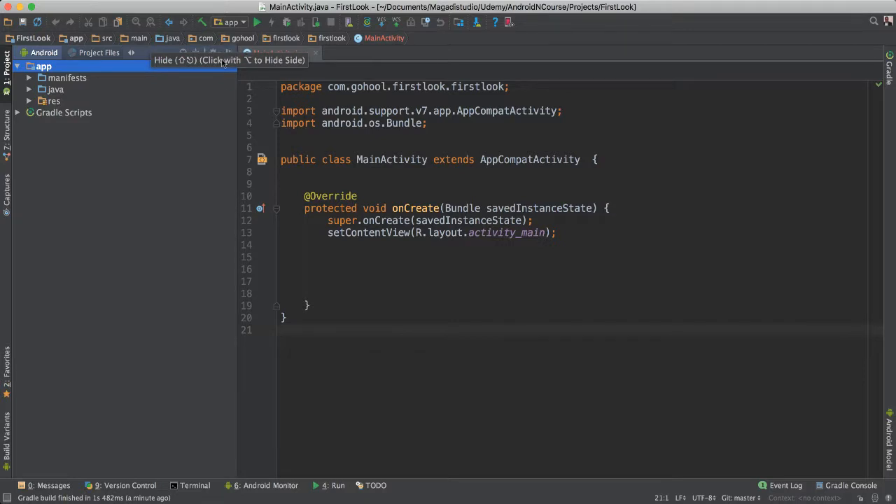
click(221, 59)
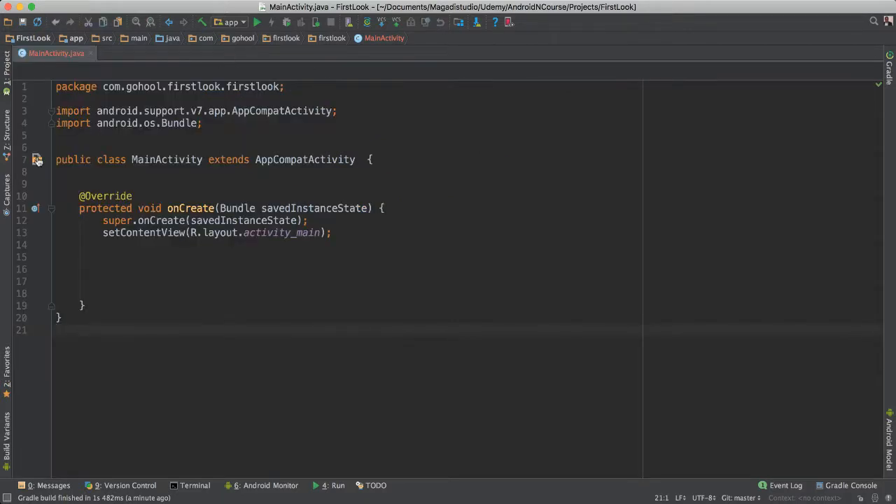
click(7, 67)
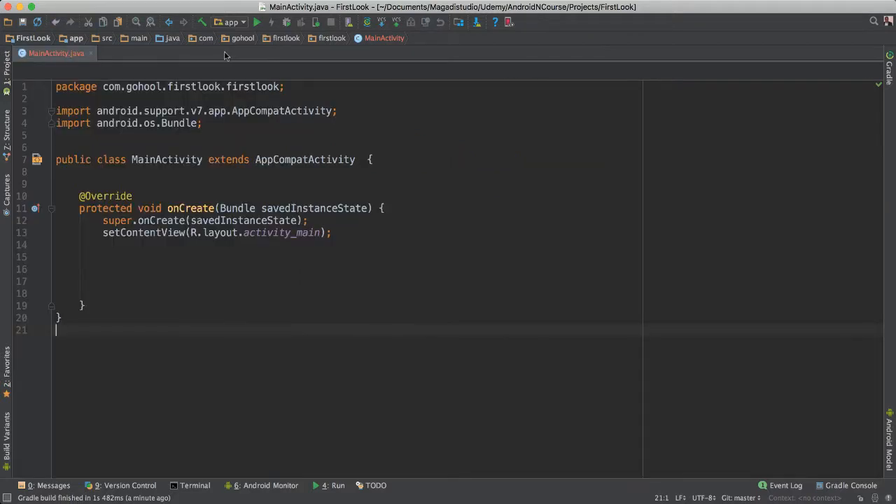
click(7, 67)
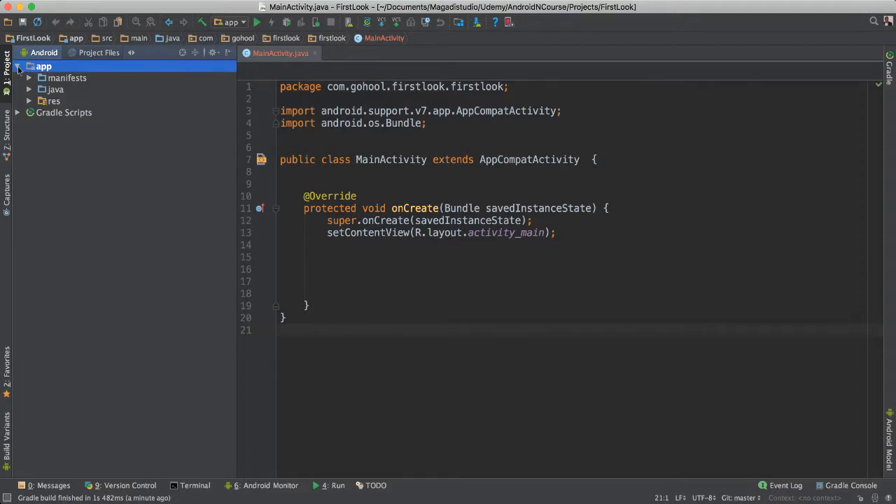
Step: Re-expand the app module and toggle the manifests folder to peek at AndroidManifest.xml
click(18, 67)
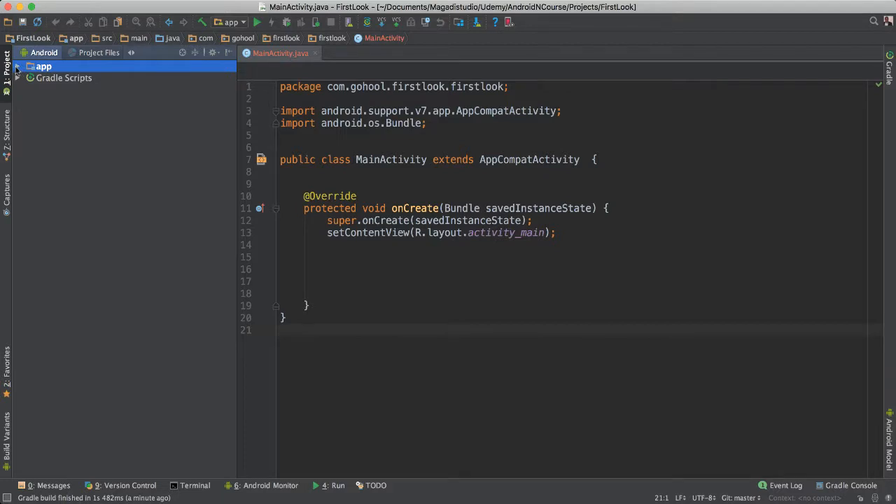
click(17, 65)
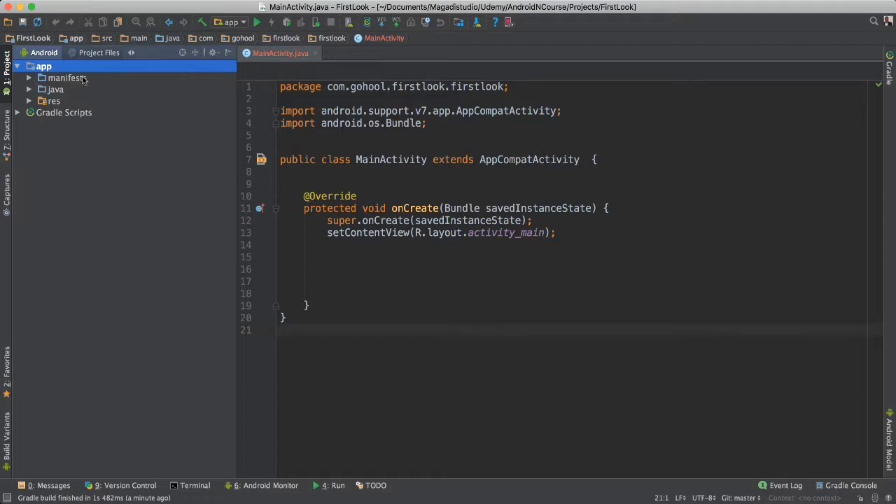
click(30, 77)
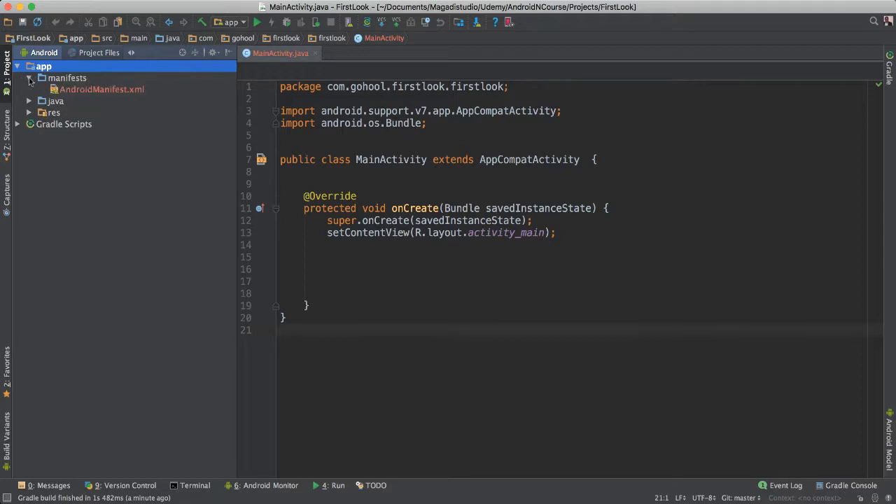
click(31, 78)
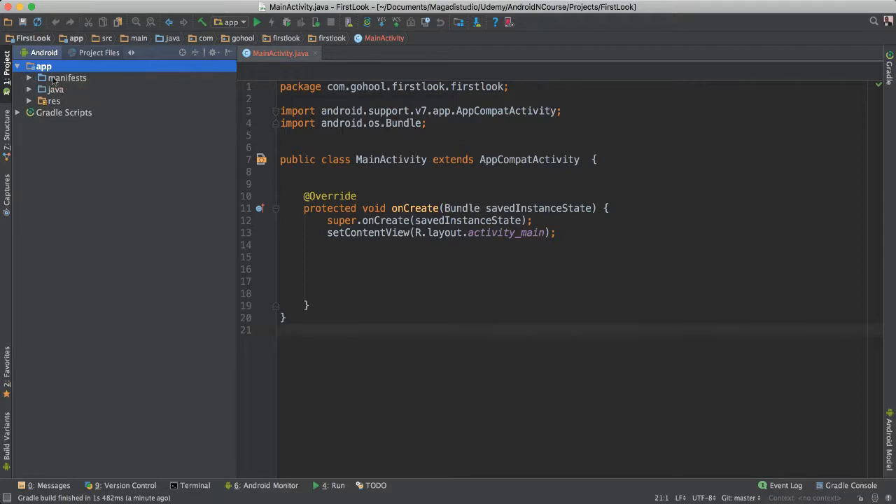
click(29, 78)
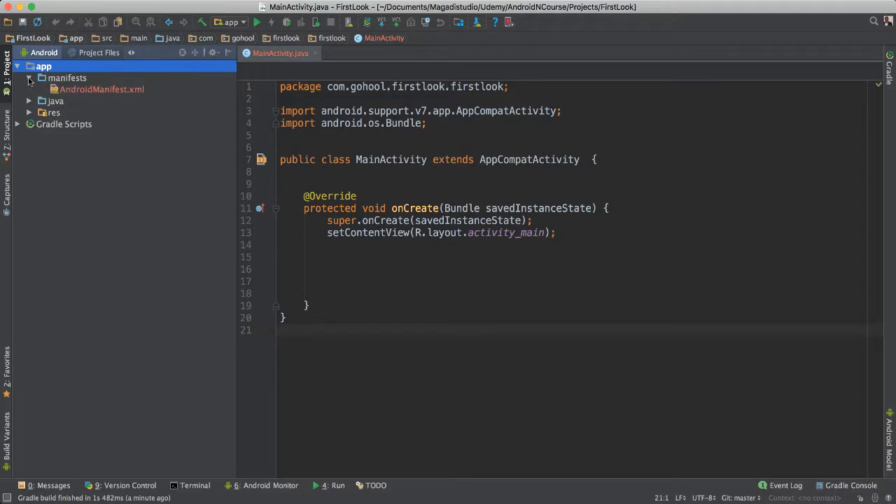
click(30, 101)
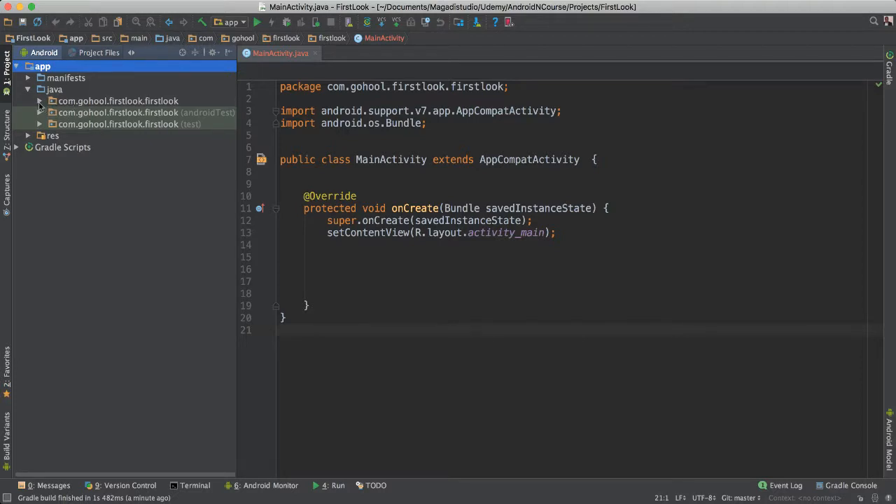
Step: Browse the main and androidTest packages for MainActivity and ExampleInstrumentedTest, then collapse java
click(40, 101)
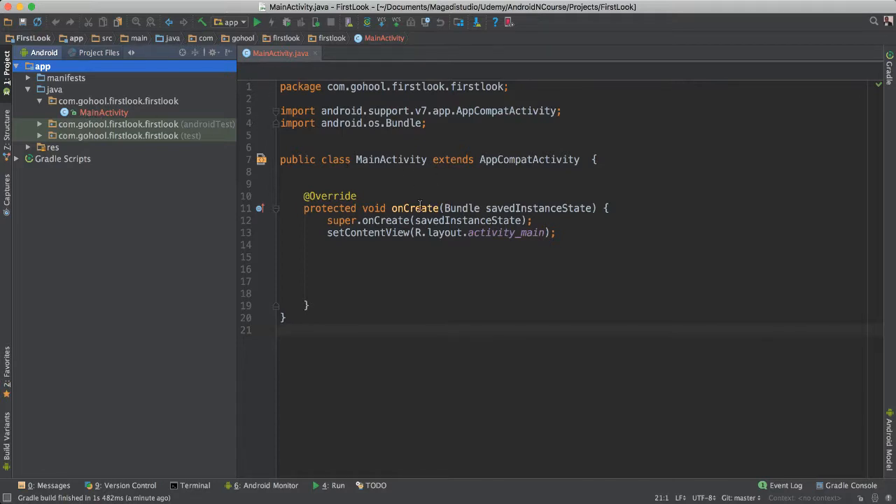
mouse_move(123, 80)
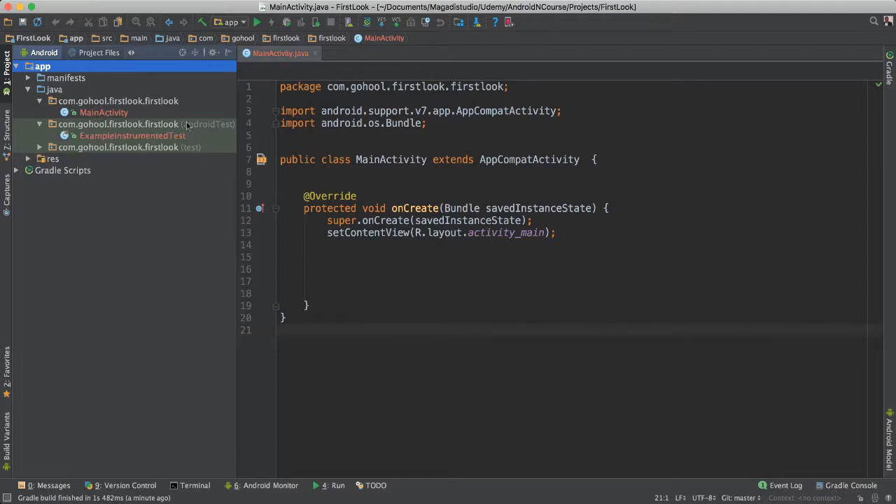
mouse_move(131, 136)
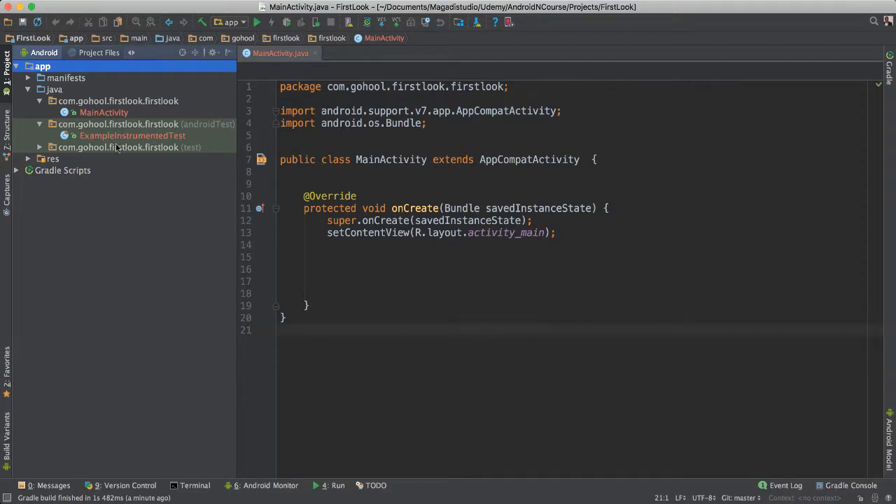
click(40, 147)
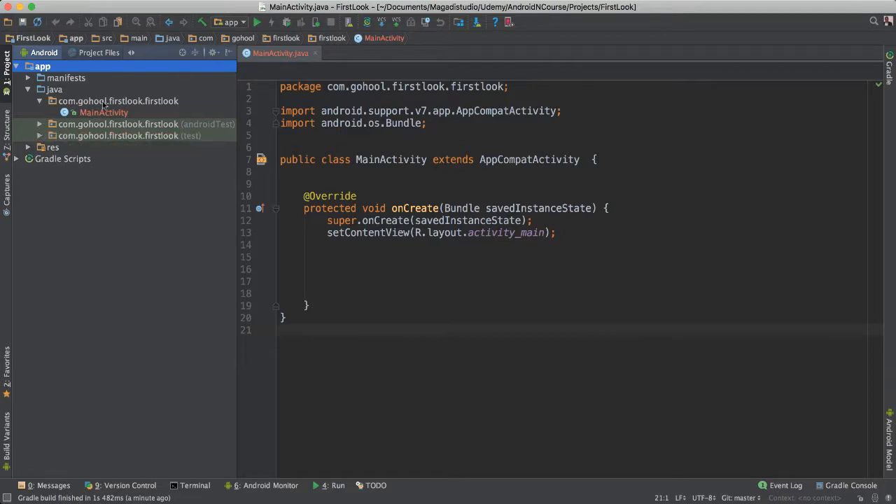
click(118, 101)
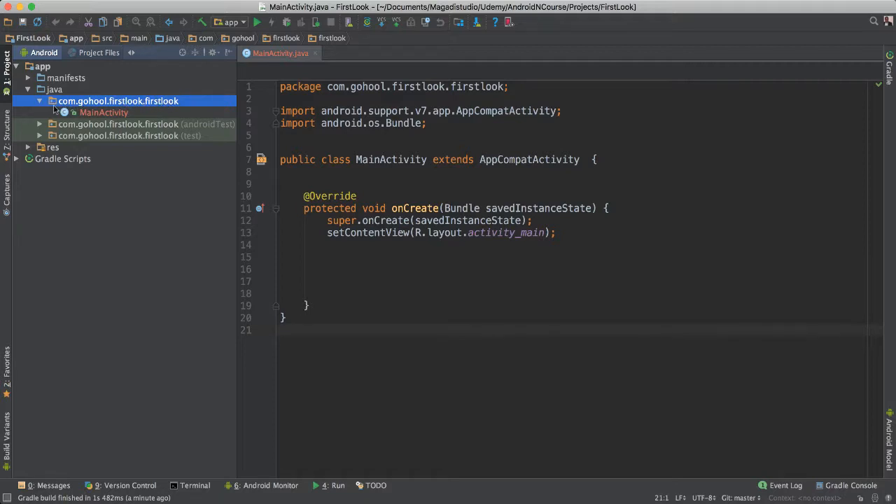
click(40, 101)
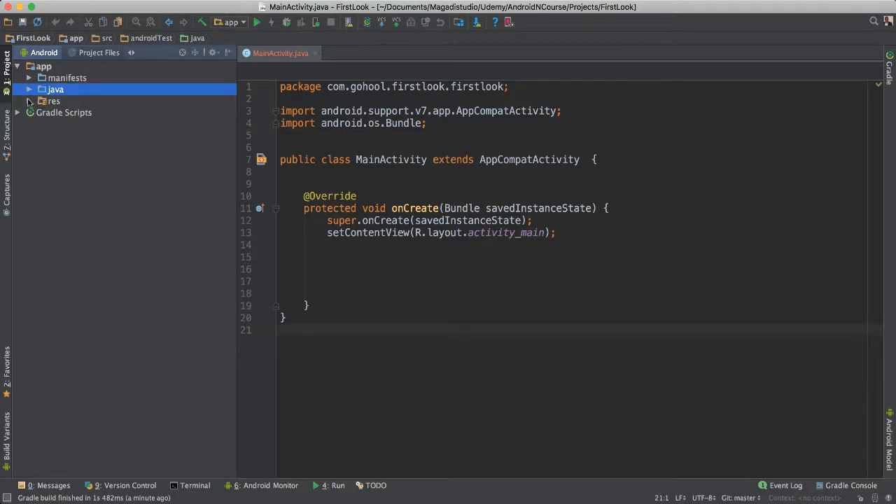
Step: Expand res and select drawable and layout to show activity_main.xml, then bring up the emulator
click(53, 100)
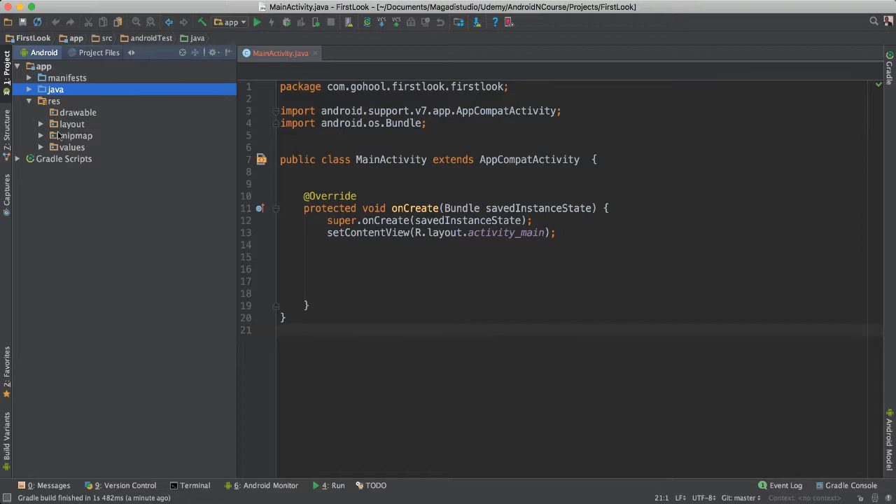
mouse_move(95, 112)
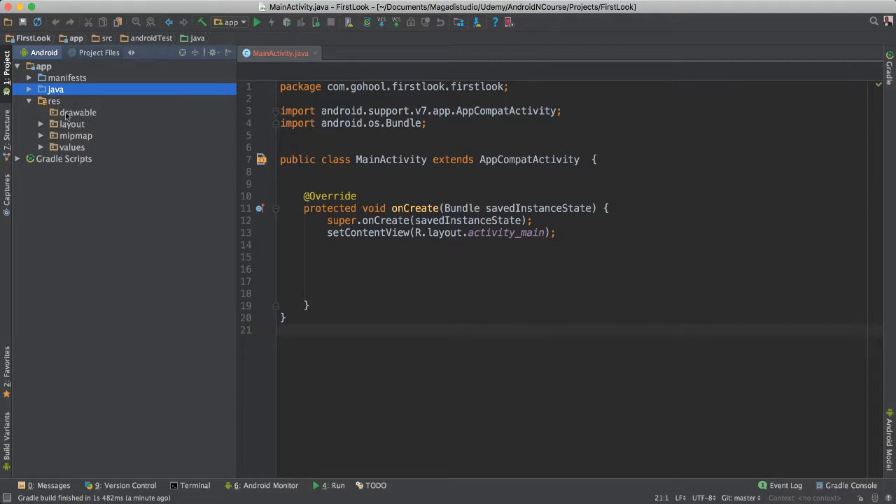
click(77, 112)
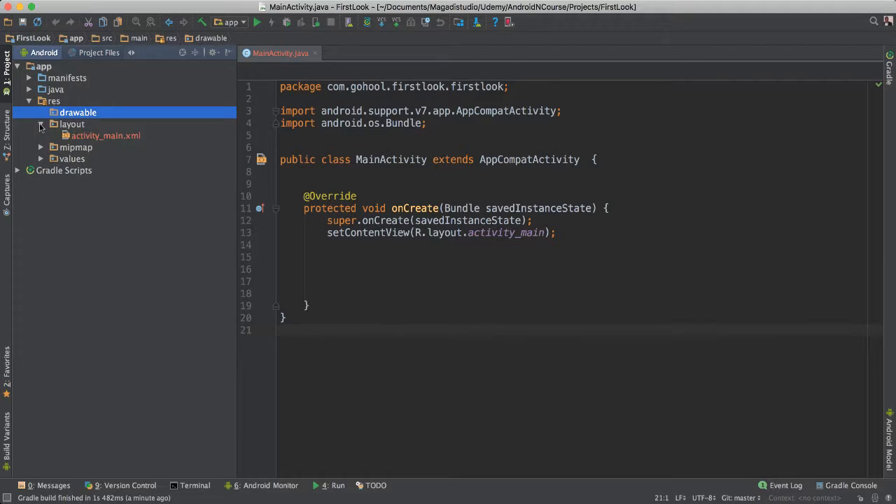
click(71, 124)
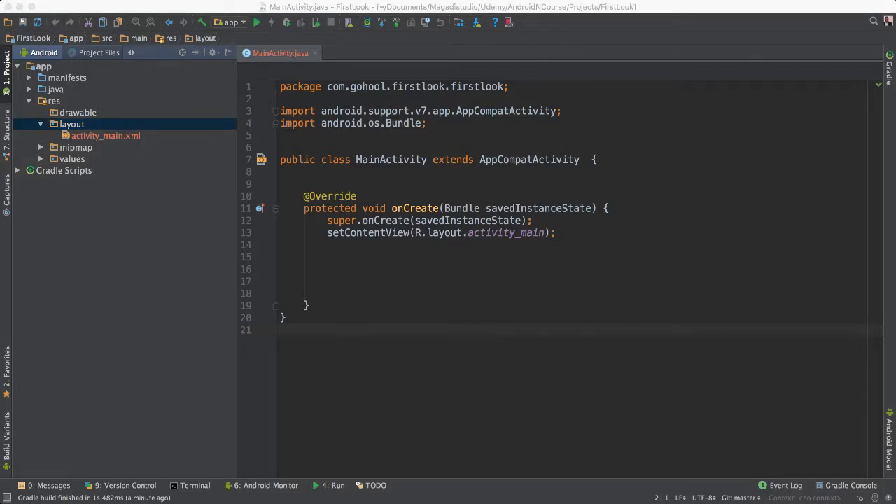
click(257, 21)
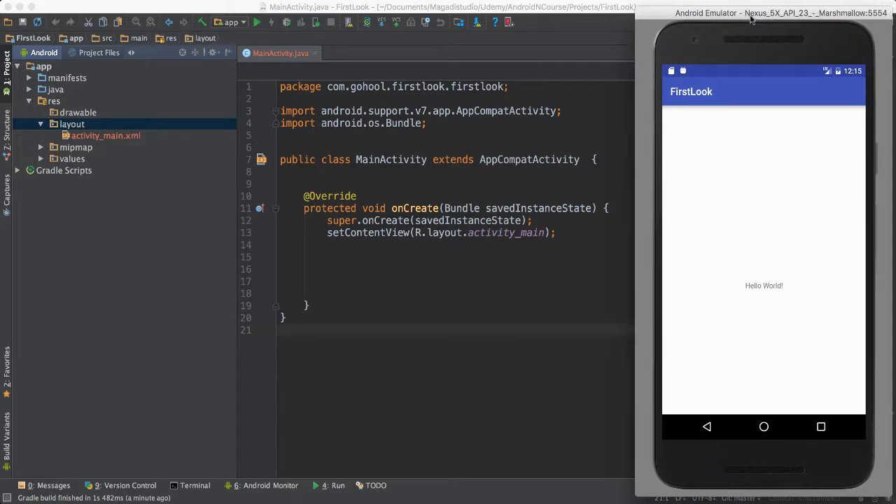
mouse_move(837, 413)
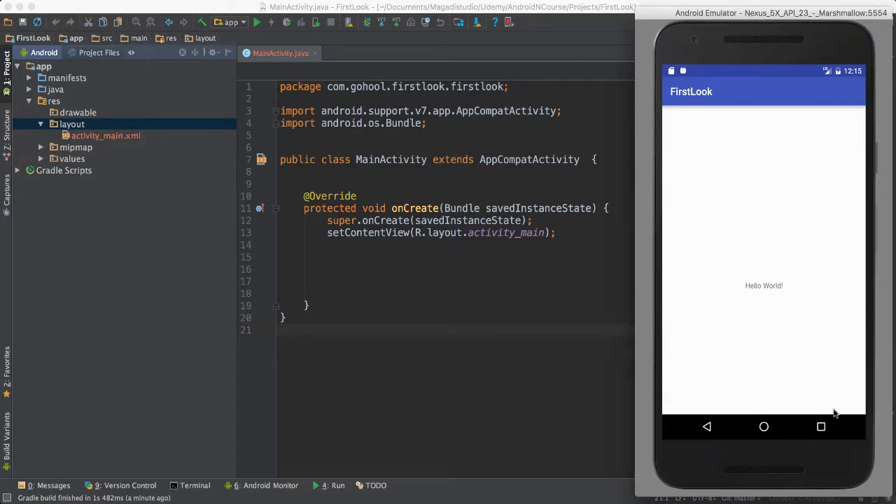
mouse_move(828, 286)
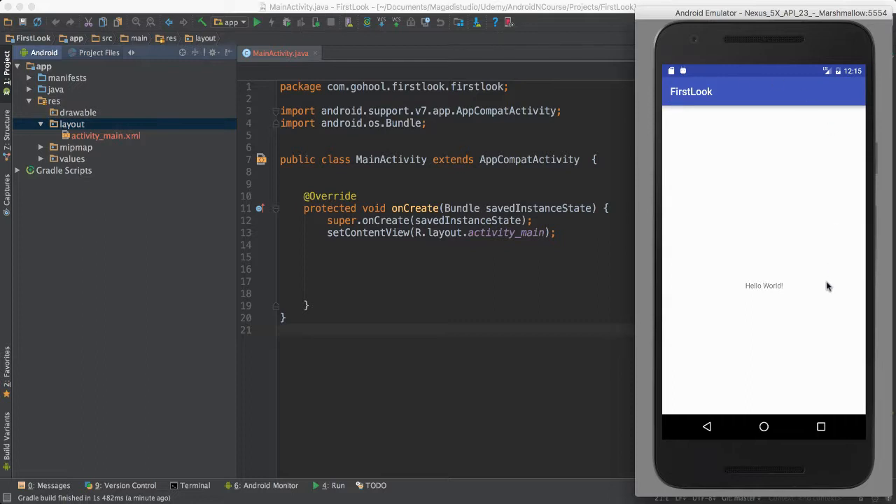
mouse_move(735, 259)
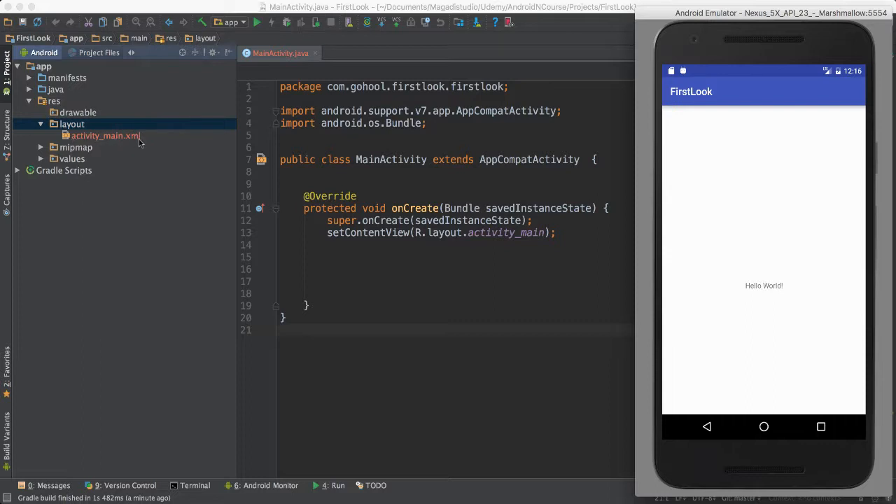
mouse_move(81, 140)
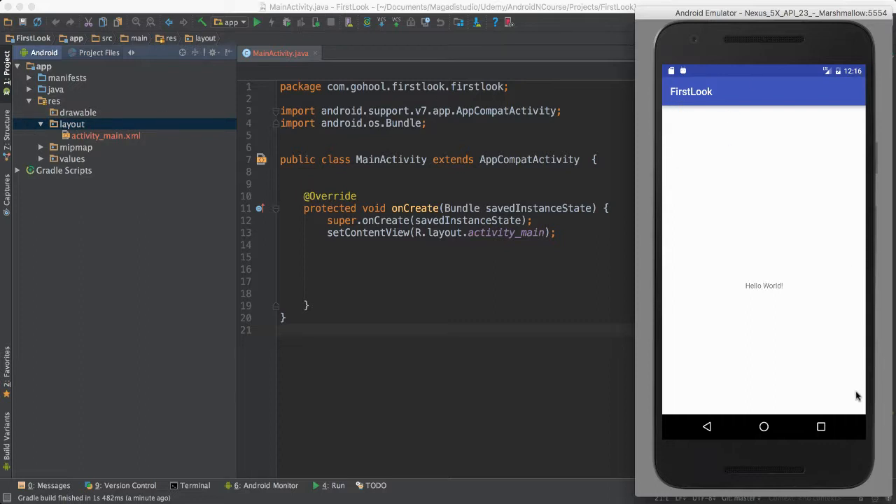
mouse_move(704, 26)
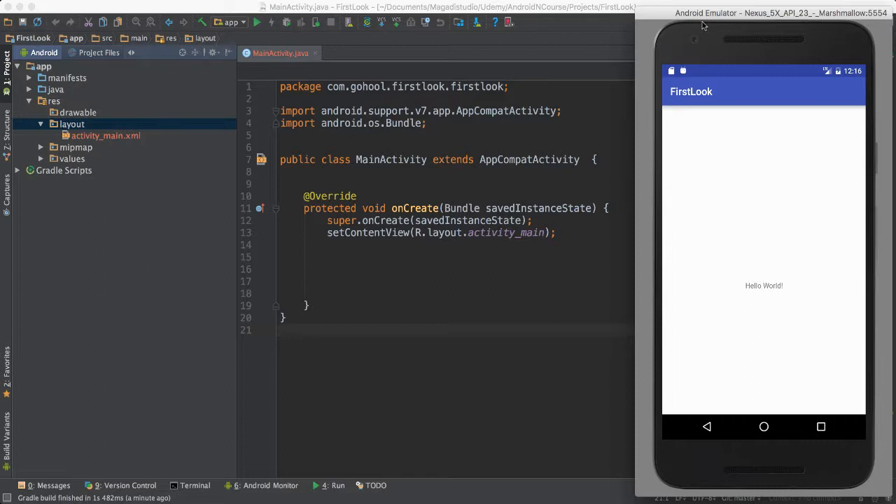
Step: Return to Android Studio and collapse the layout folder
click(41, 124)
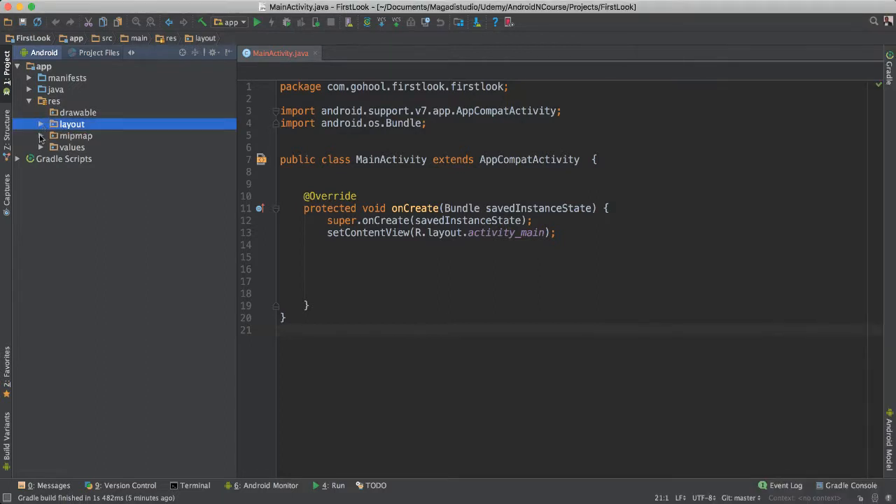
Step: Expand mipmap to show the ic_launcher icons and relaunch FirstLook on the emulator
click(40, 136)
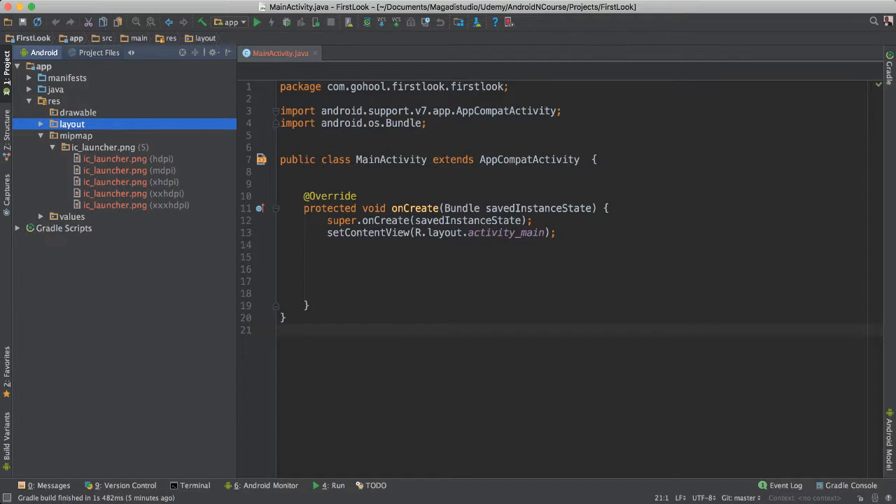
click(256, 21)
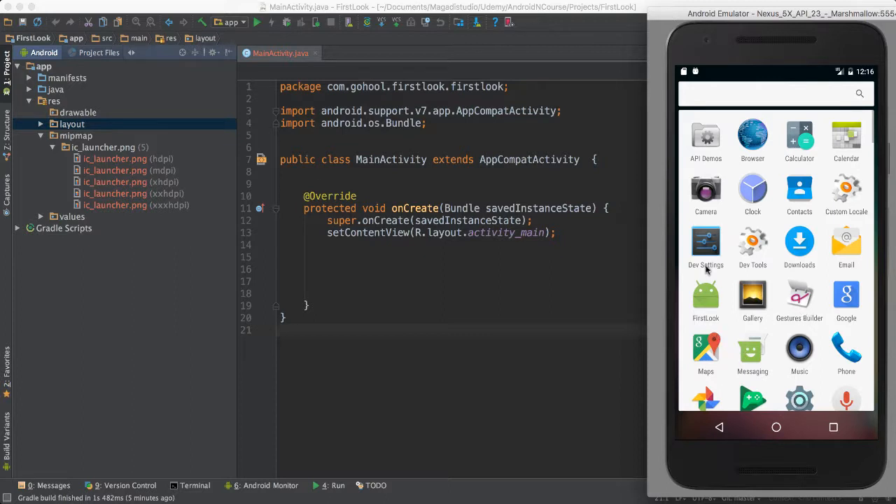
mouse_move(693, 269)
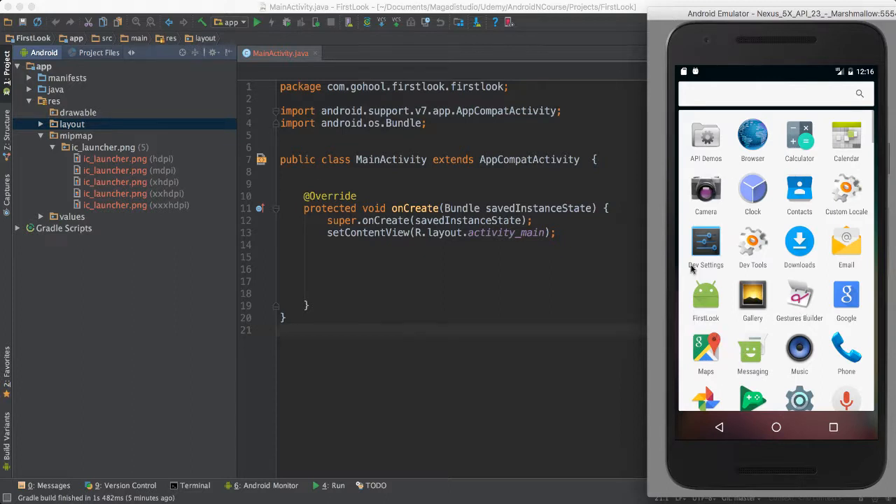
click(706, 298)
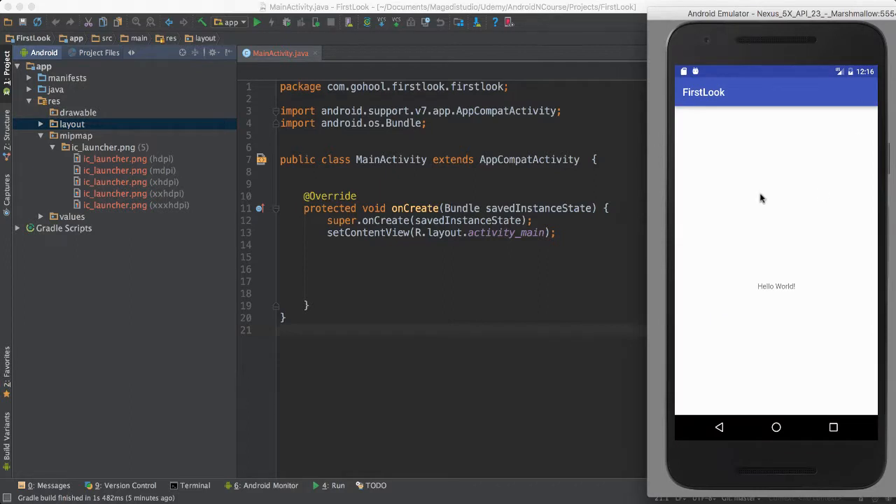
mouse_move(776, 157)
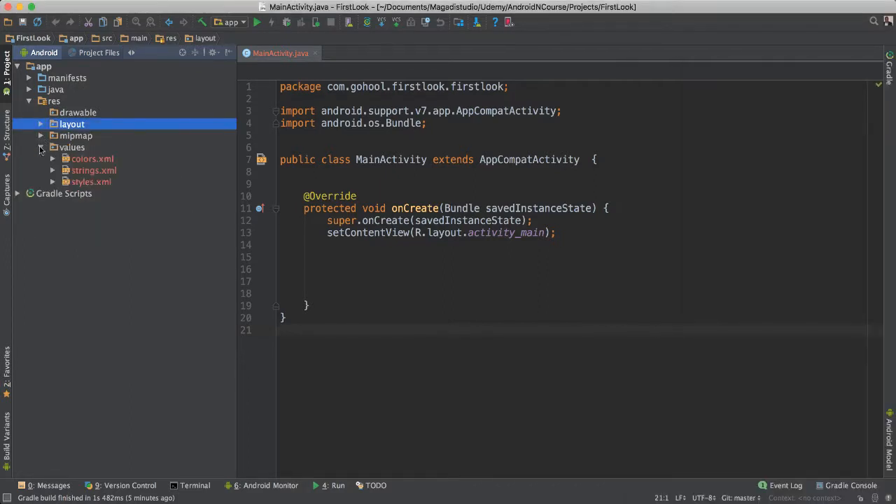
click(41, 147)
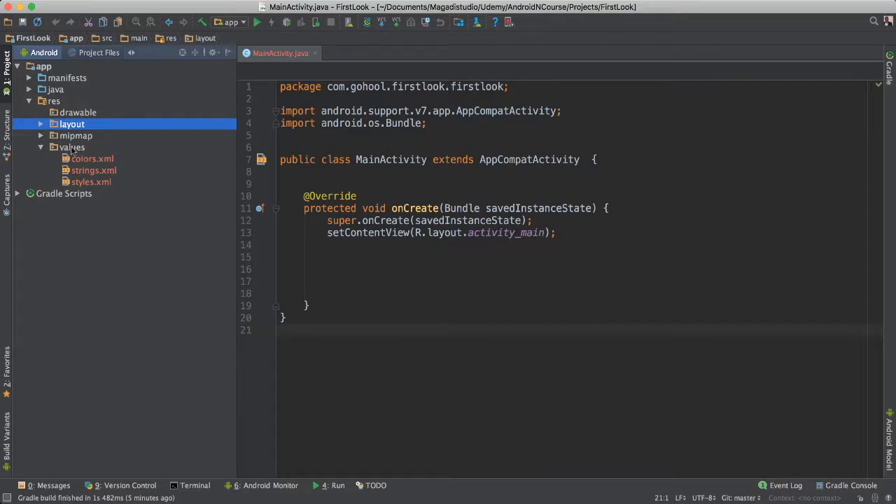
click(72, 147)
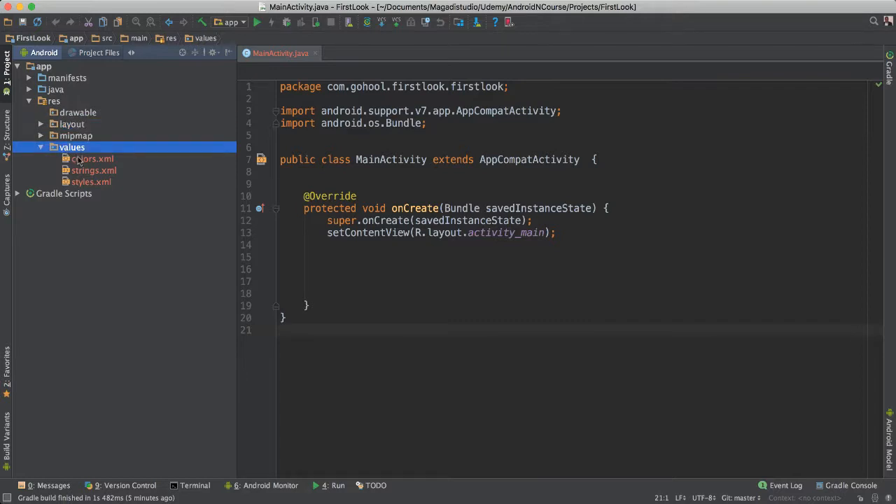
click(92, 159)
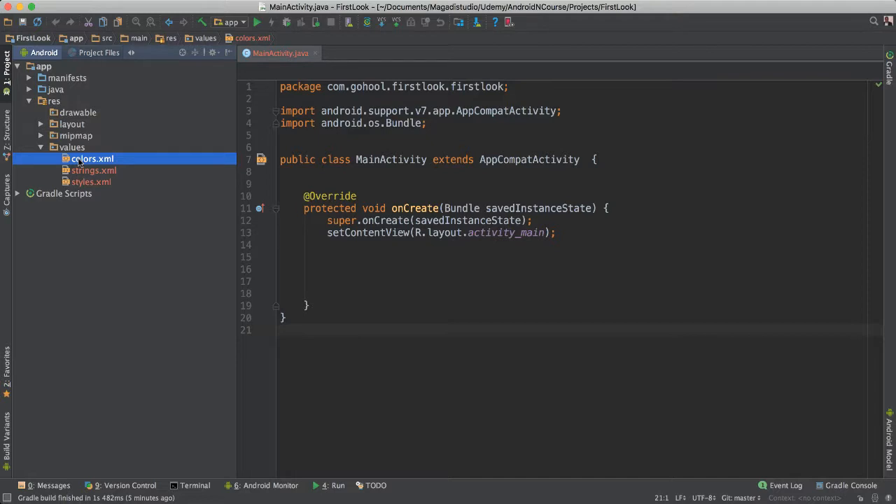
mouse_move(102, 173)
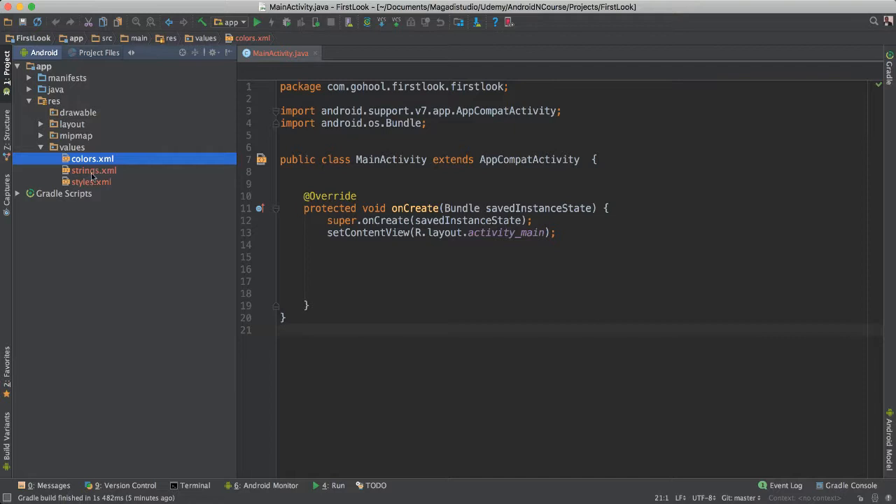
click(94, 170)
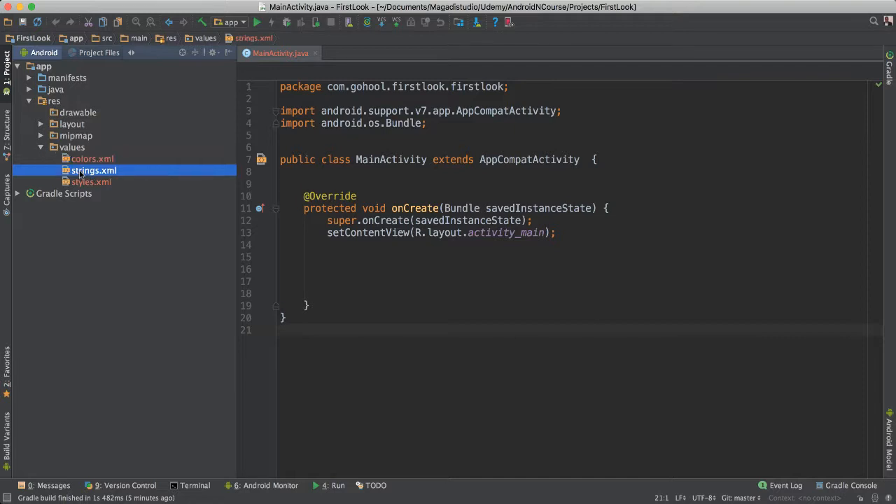
Step: Open strings.xml to show app_name FirstLook, then collapse the values folder
double_click(93, 170)
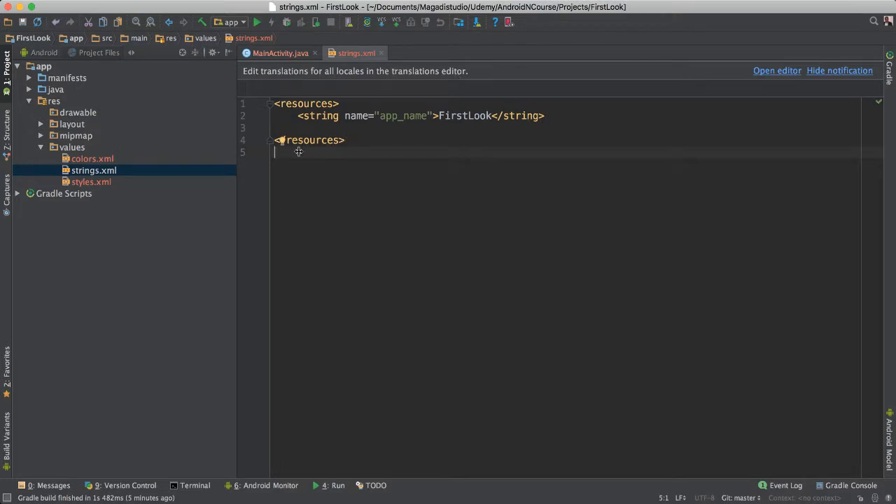
click(91, 181)
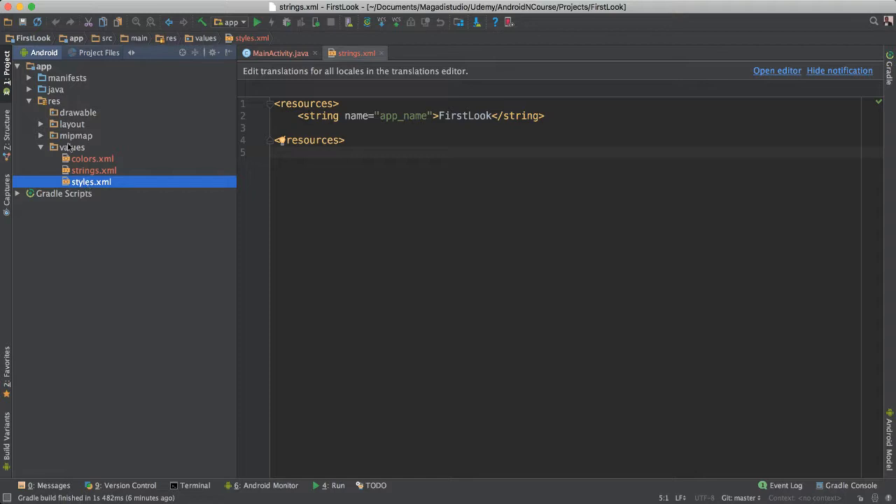
click(41, 147)
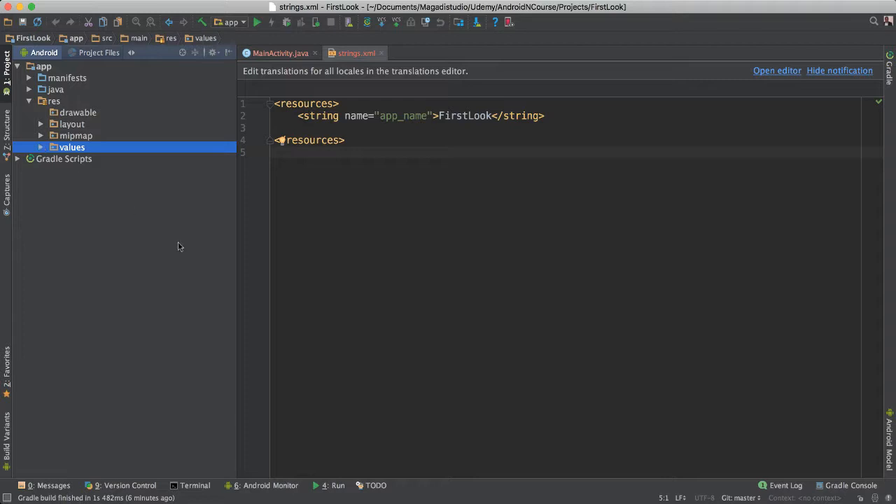
mouse_move(143, 348)
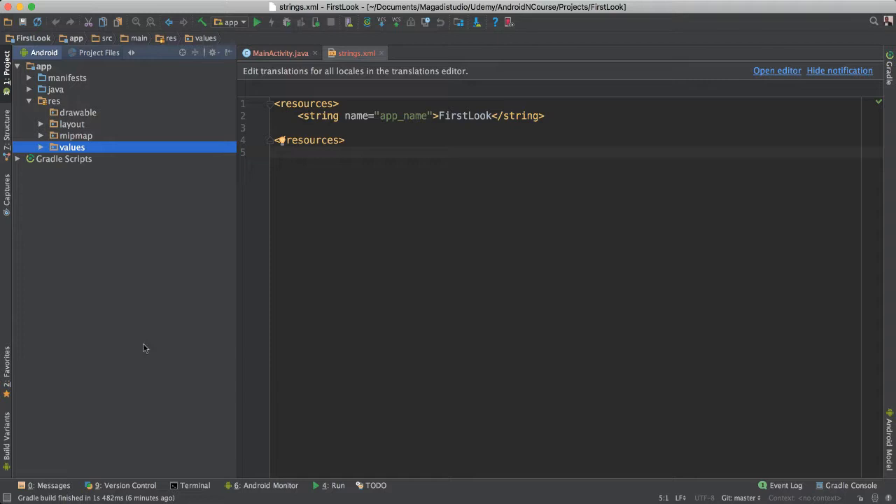
mouse_move(147, 363)
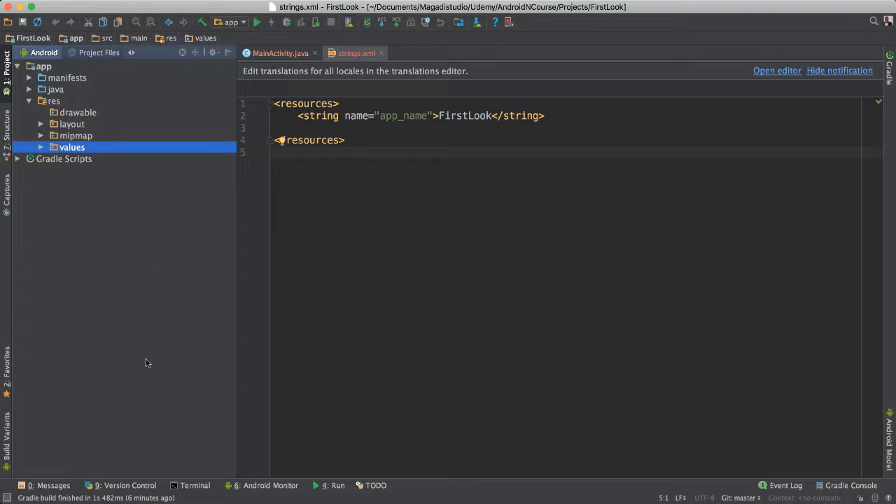
mouse_move(119, 289)
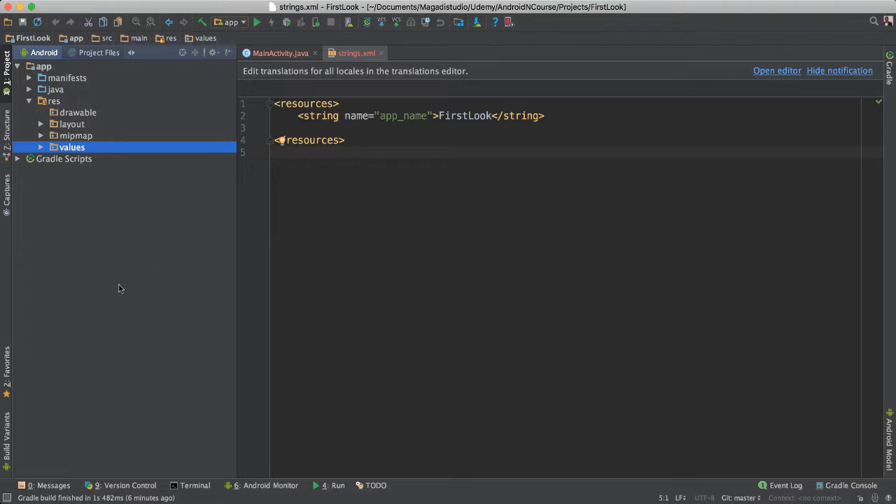
mouse_move(208, 264)
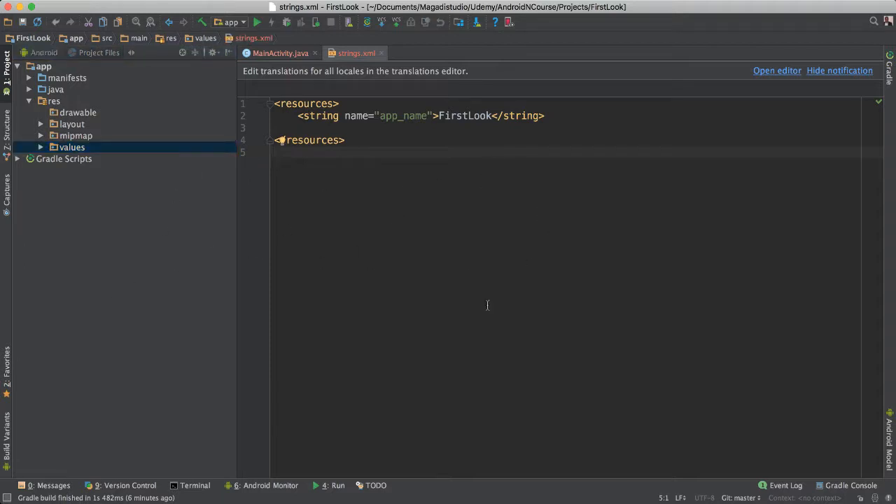
mouse_move(343, 94)
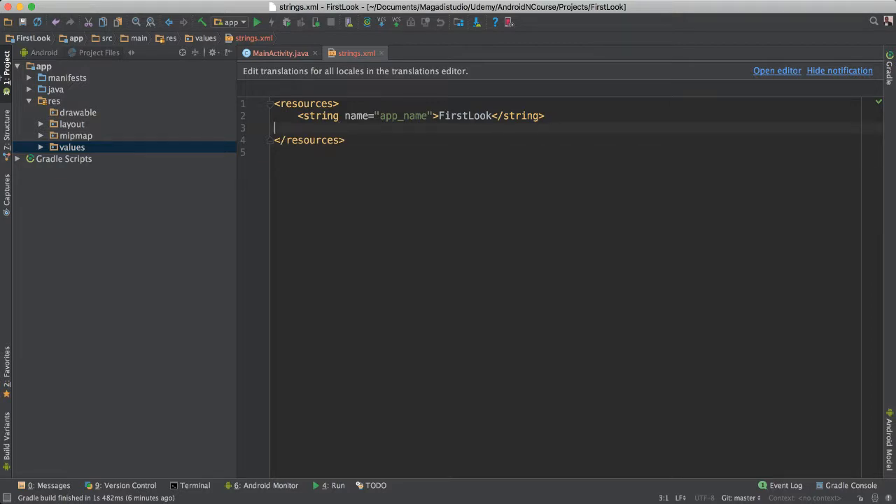
Step: Return to MainActivity.java and run the app to choose the Nexus 5X target
click(41, 89)
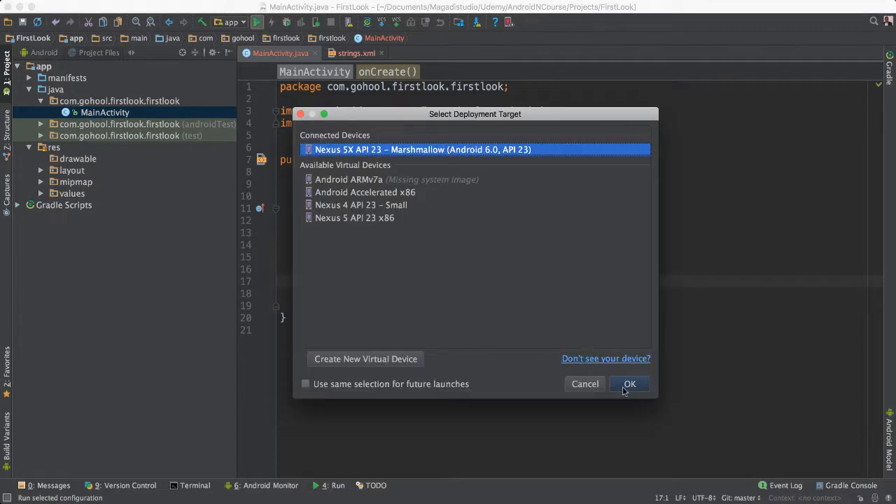
Step: Deploy FirstLook to the Nexus 5X emulator and view the running app's log output
click(629, 383)
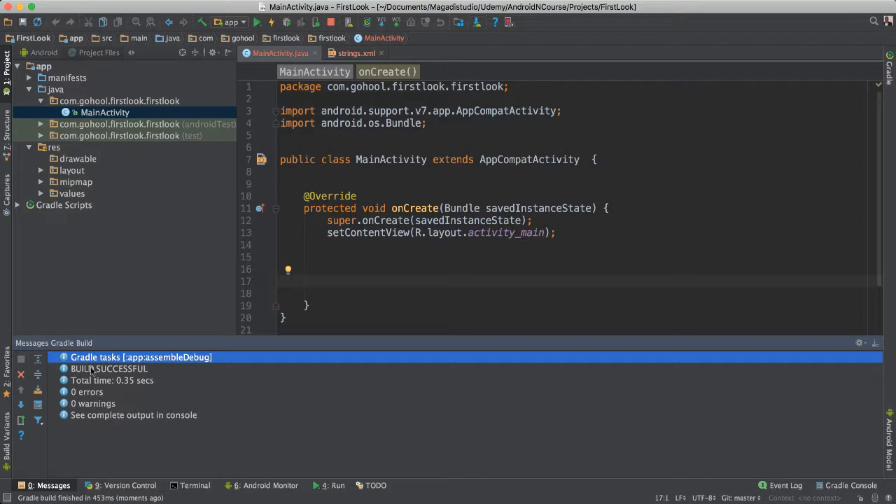
mouse_move(153, 380)
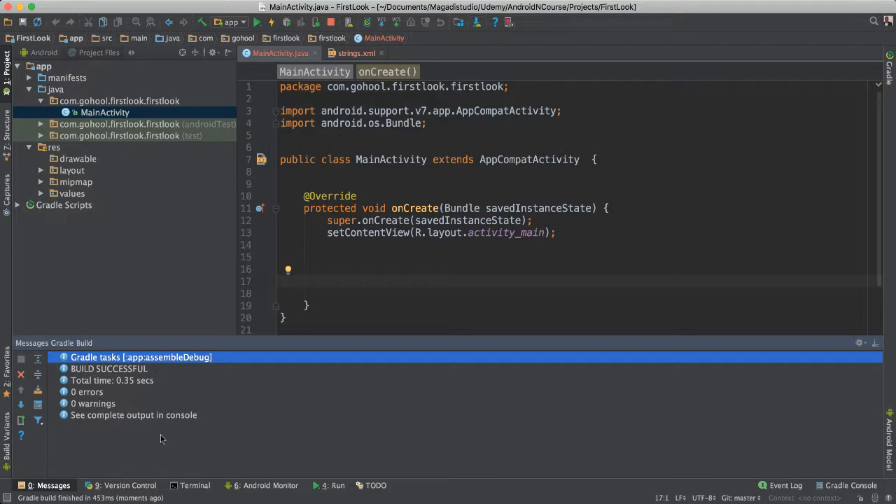
mouse_move(271, 478)
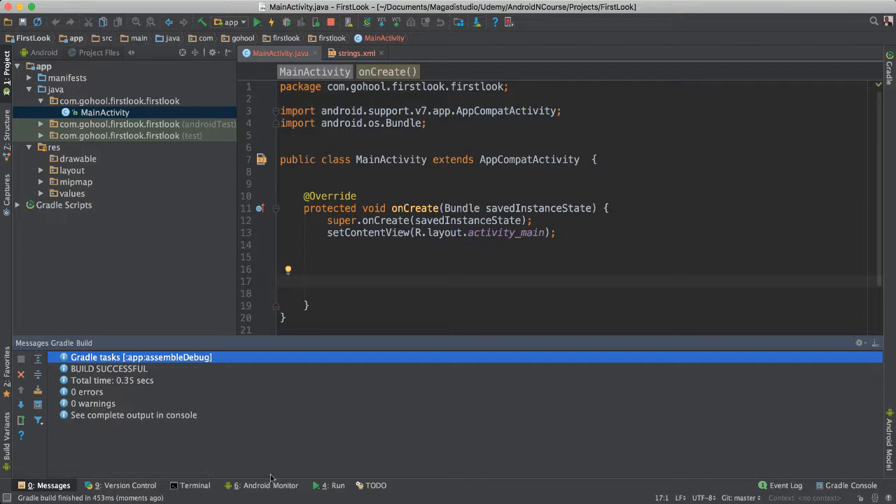
click(270, 485)
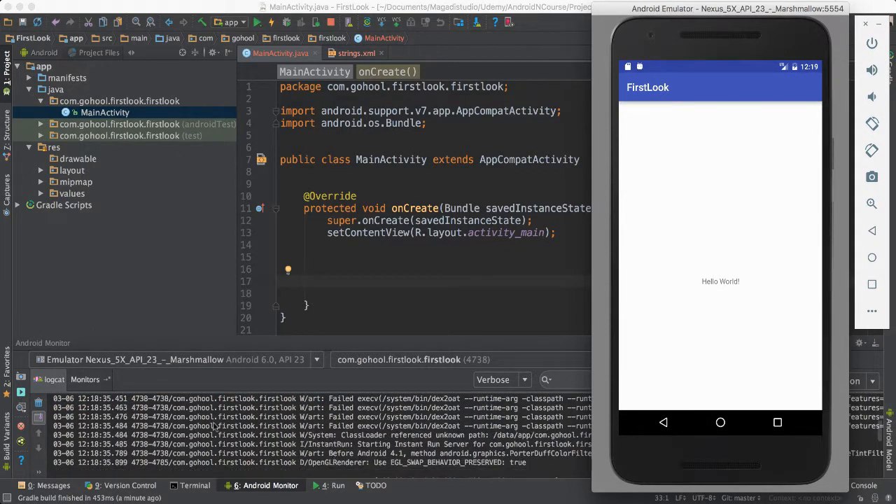
mouse_move(318, 431)
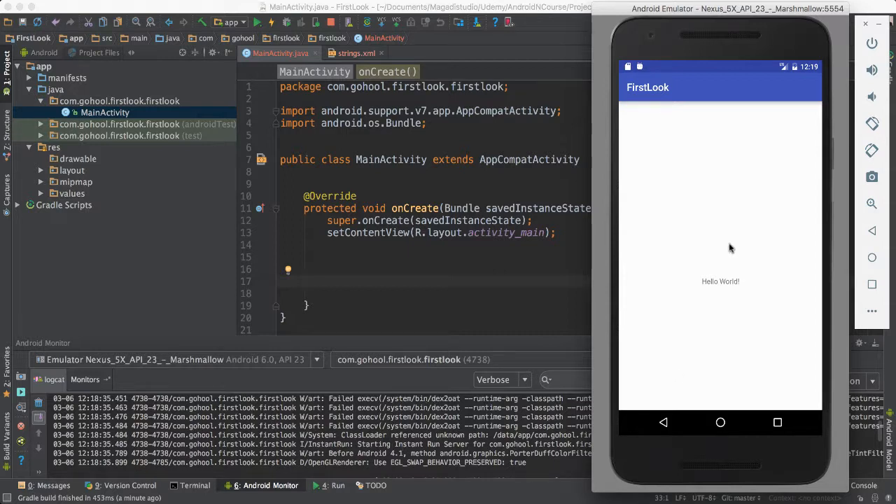
mouse_move(670, 262)
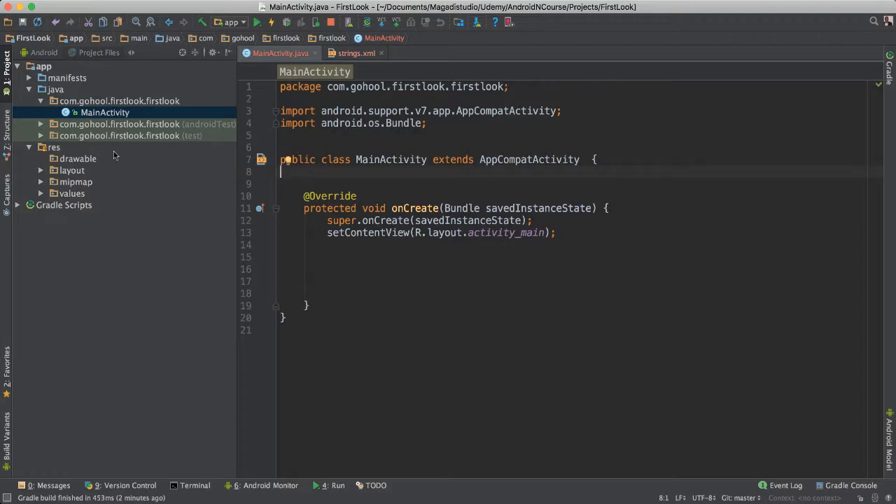
mouse_move(128, 155)
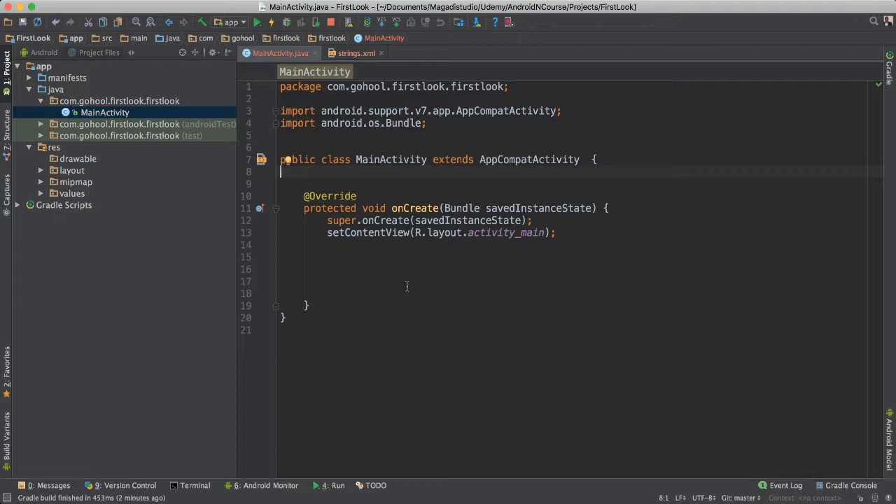
mouse_move(83, 152)
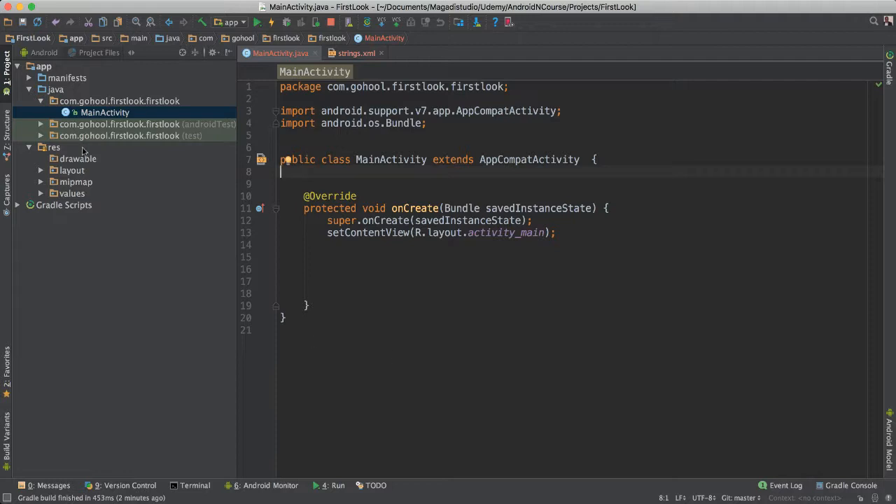